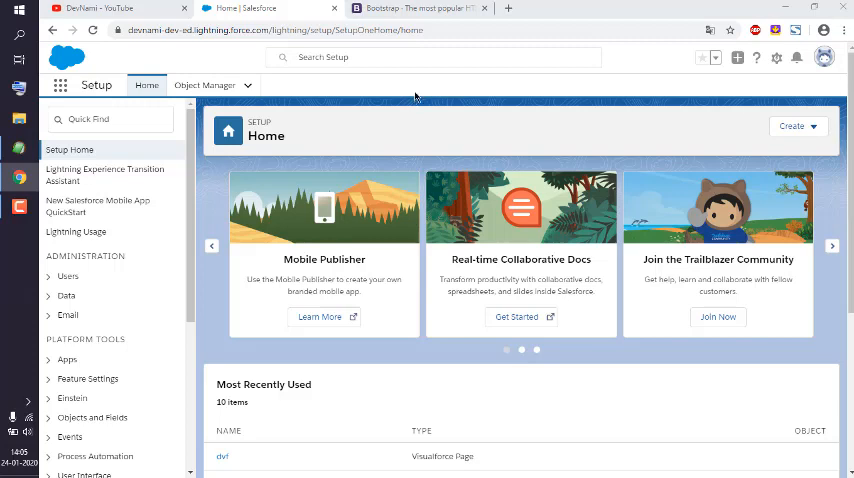
Launch the Developer Console from the Setup gear menu.
left_click(776, 56)
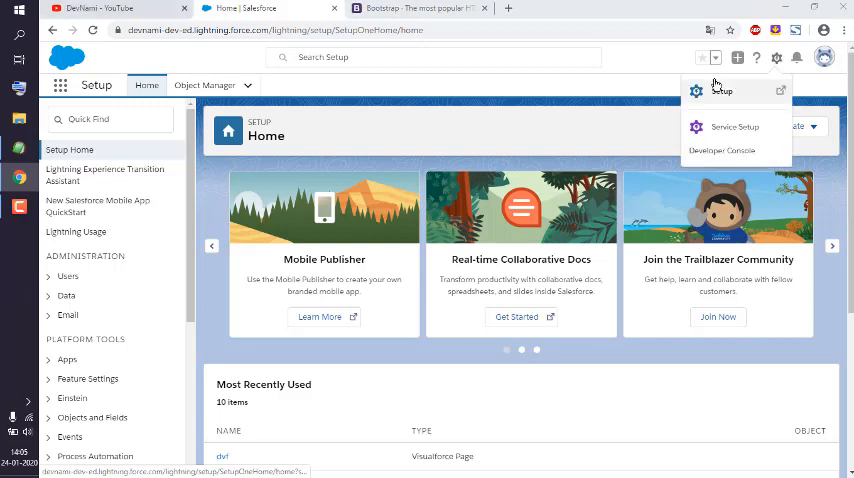
left_click(736, 152)
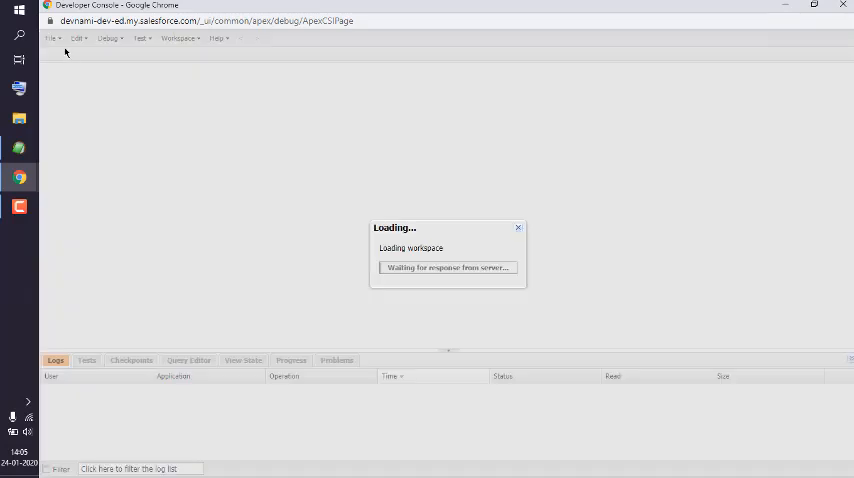
Create a new Visualforce page named dvf via File > New.
left_click(50, 38)
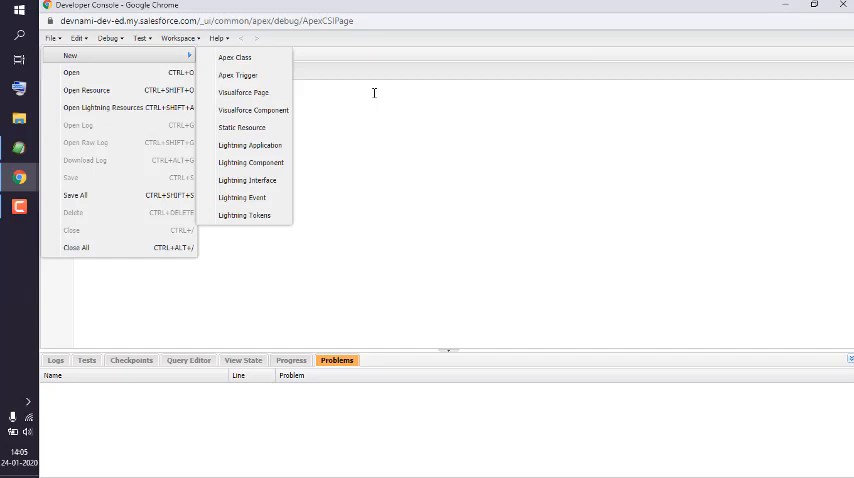
left_click(244, 92)
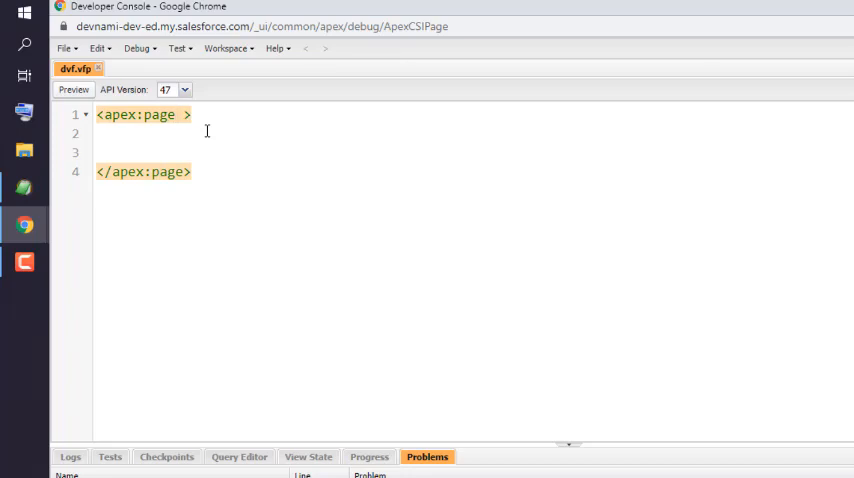
Set standardStylesheets to false on the dvf apex:page tag.
type("standardStylesheets=\"")
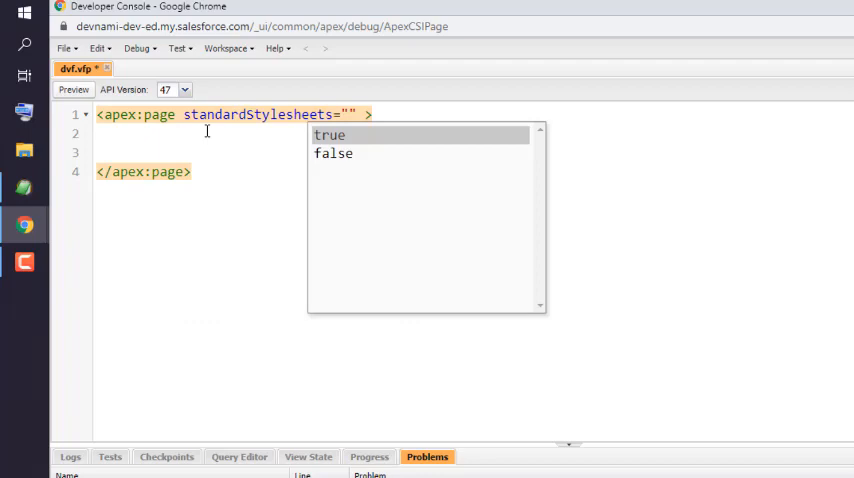
left_click(332, 152)
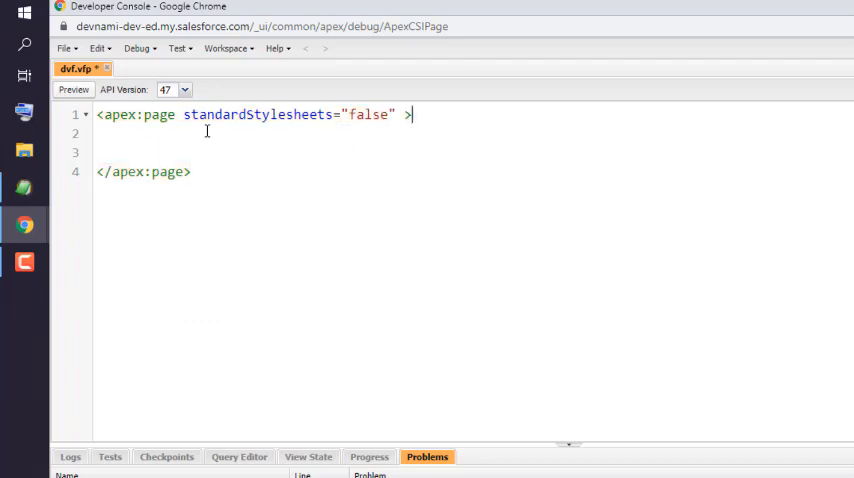
key("enter")
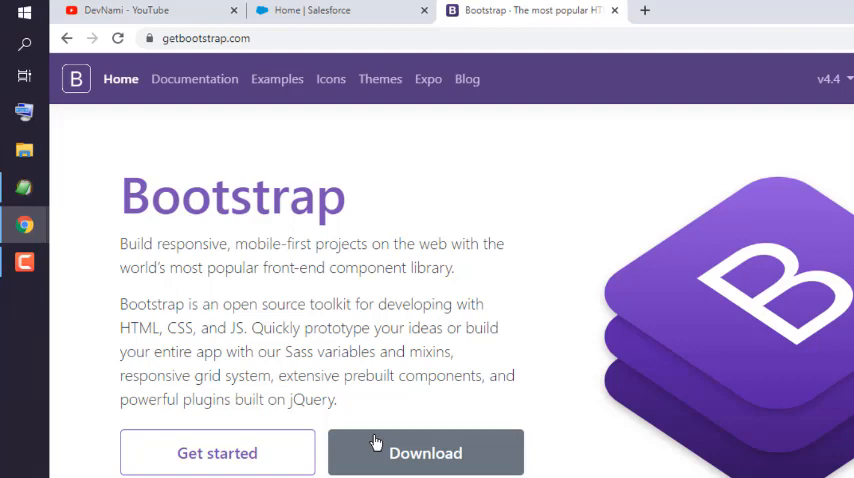
mouse_move(360, 304)
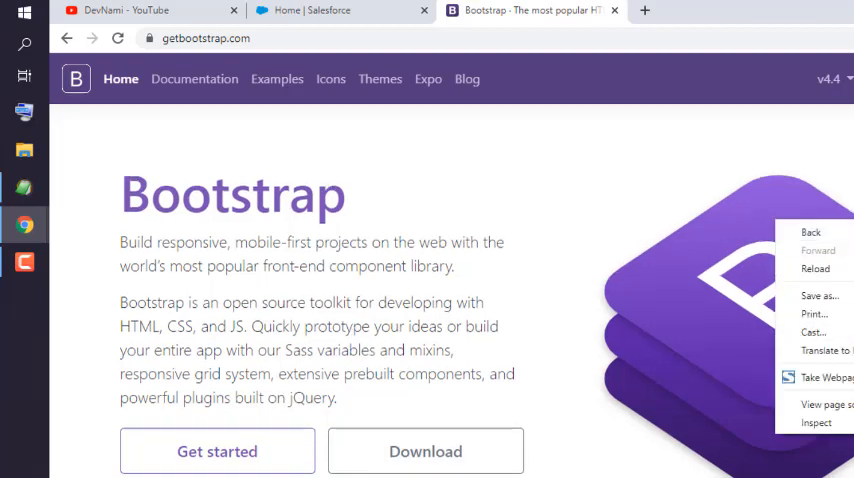
Select and copy the BootstrapCDN CSS-only stylesheet link tag.
scroll("down", 3)
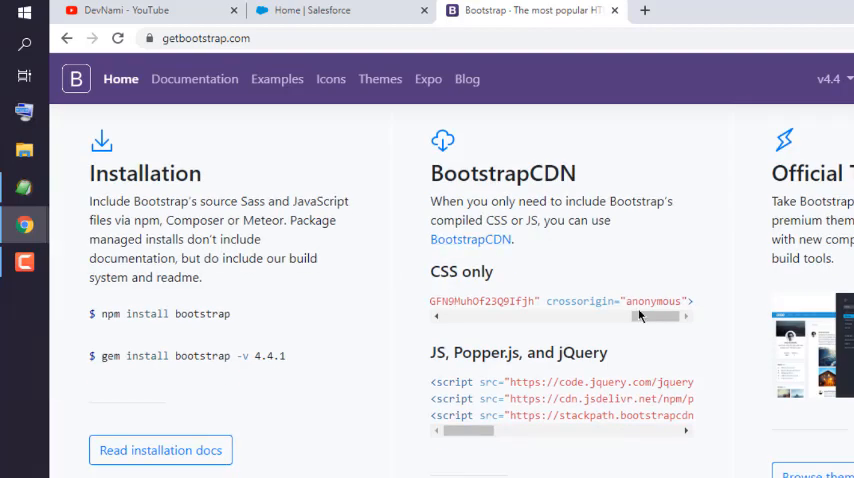
left_click_drag(548, 300, 690, 300)
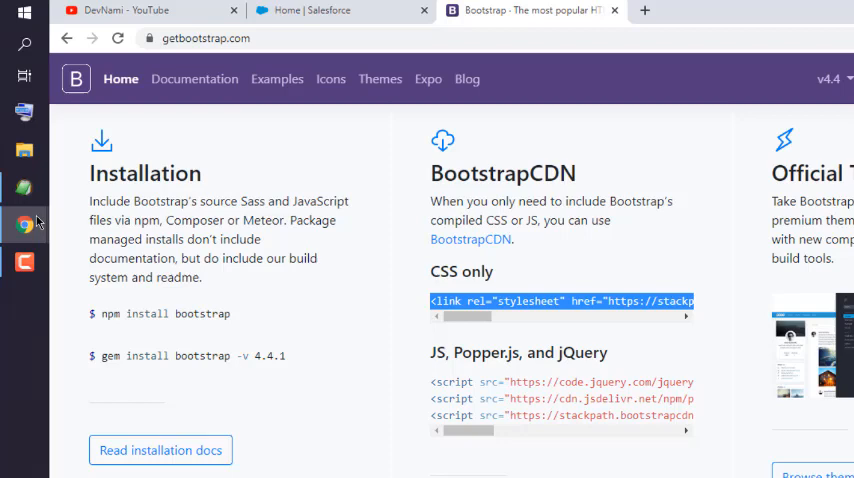
right_click(24, 224)
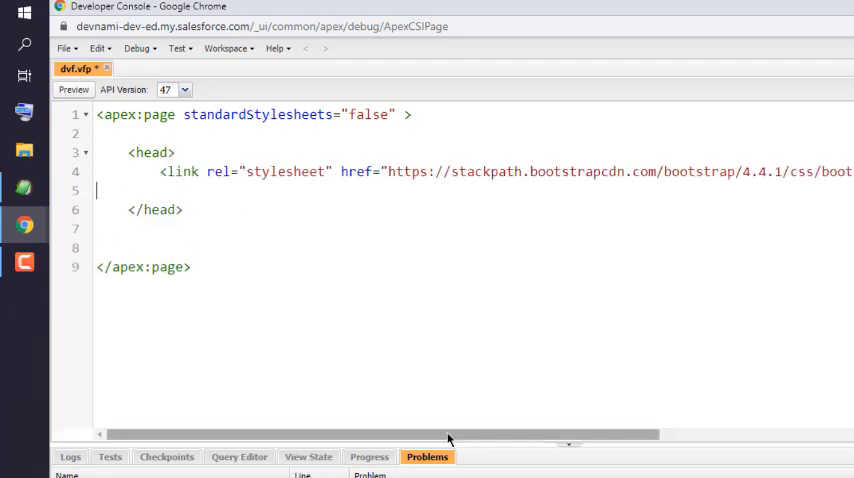
Save dvf with the Bootstrap 4.4.1 CSS link inside its head, then return to the Bootstrap site.
scroll("right", 3)
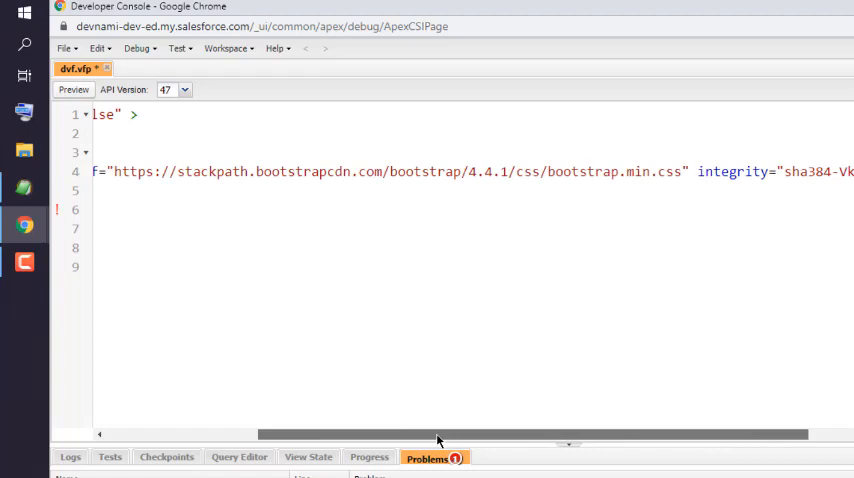
scroll("left", 3)
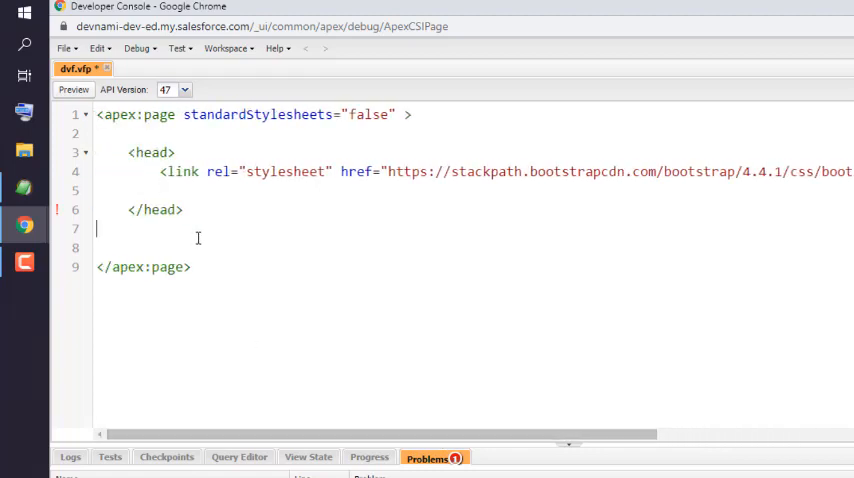
key("enter")
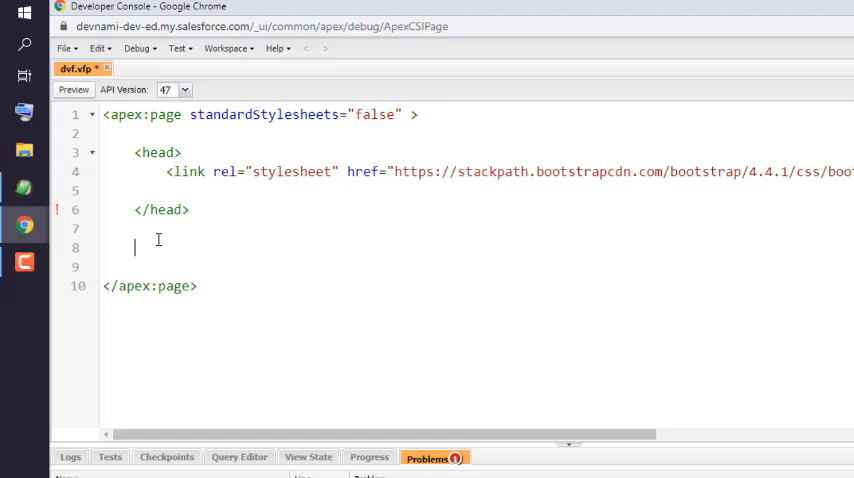
mouse_move(44, 240)
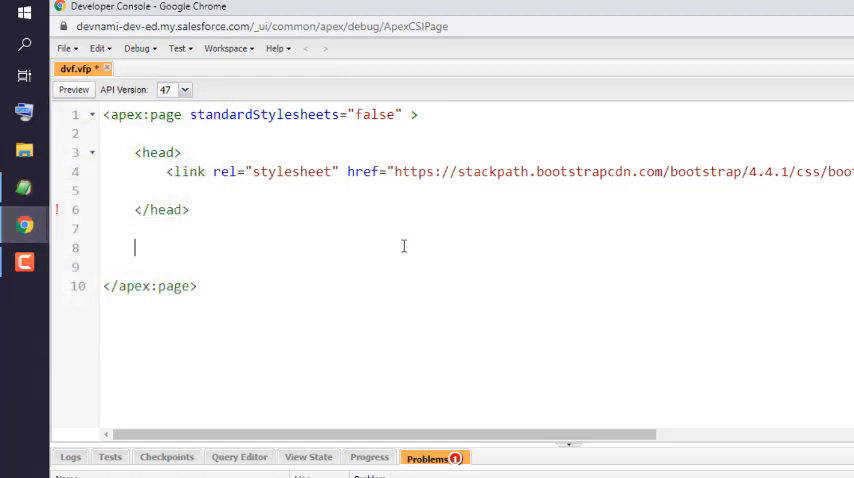
key("ctrl+s")
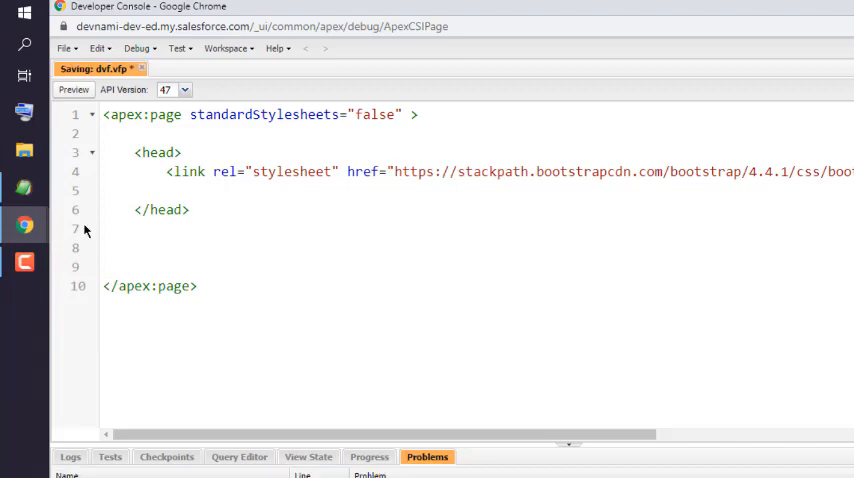
left_click(530, 10)
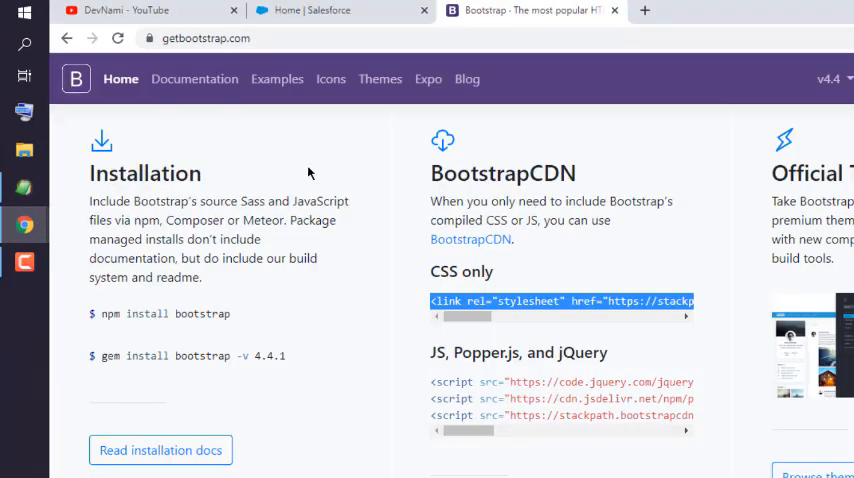
Browse to the Alerts documentation and select the primary alert example div.
left_click(120, 78)
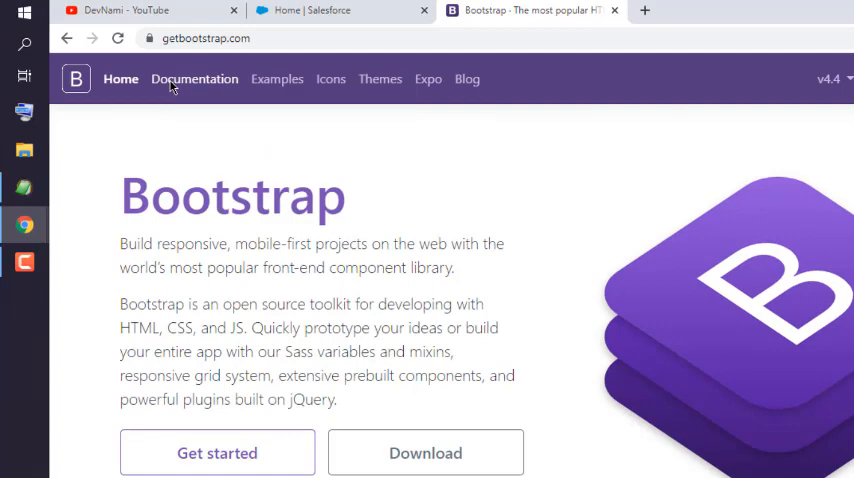
left_click(194, 80)
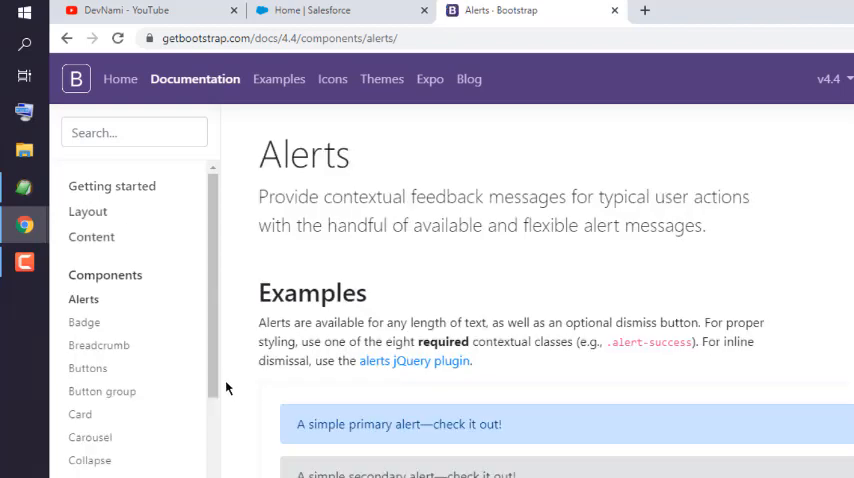
mouse_move(476, 438)
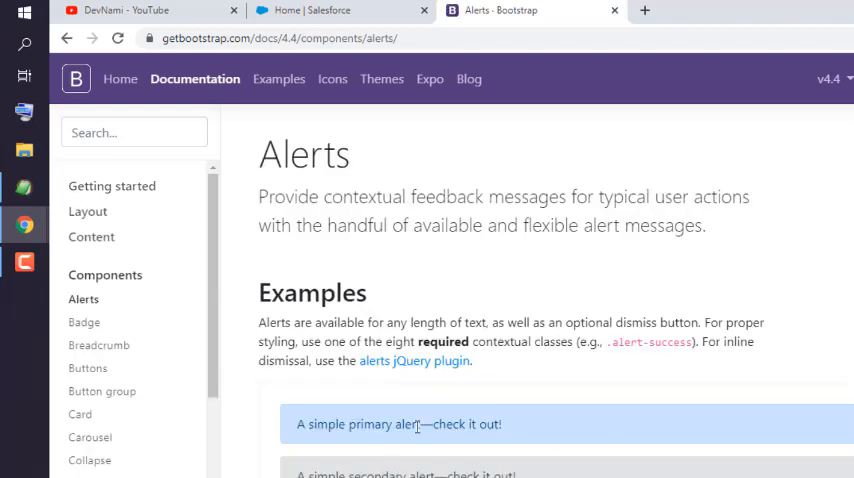
scroll("down", 3)
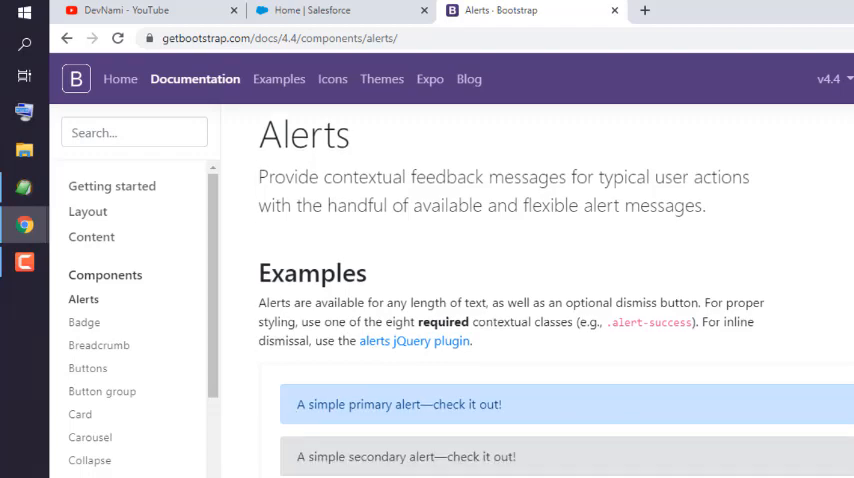
scroll("down", 3)
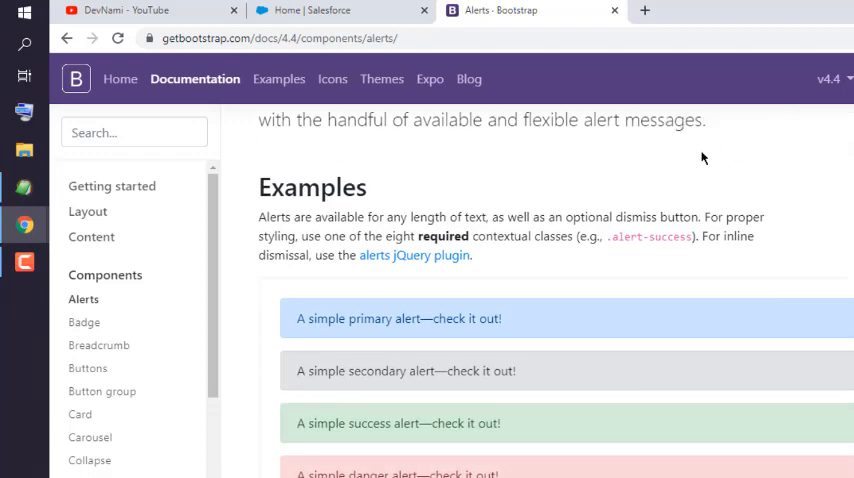
scroll("down", 3)
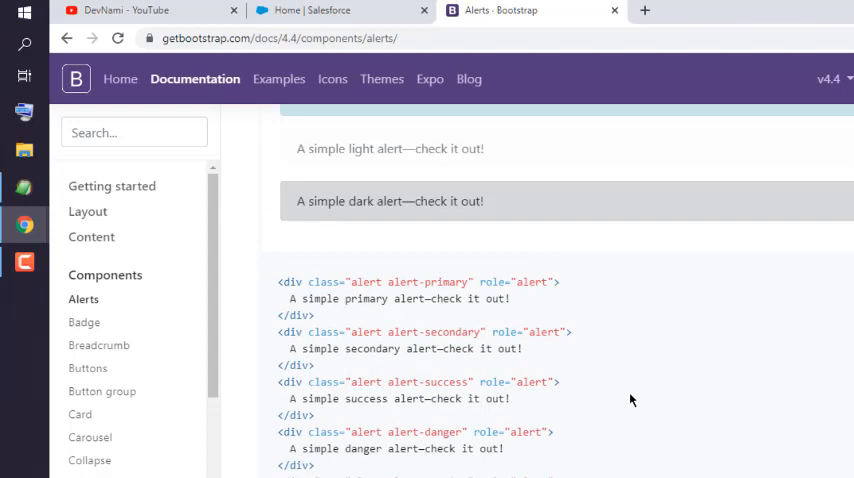
left_click_drag(280, 280, 312, 316)
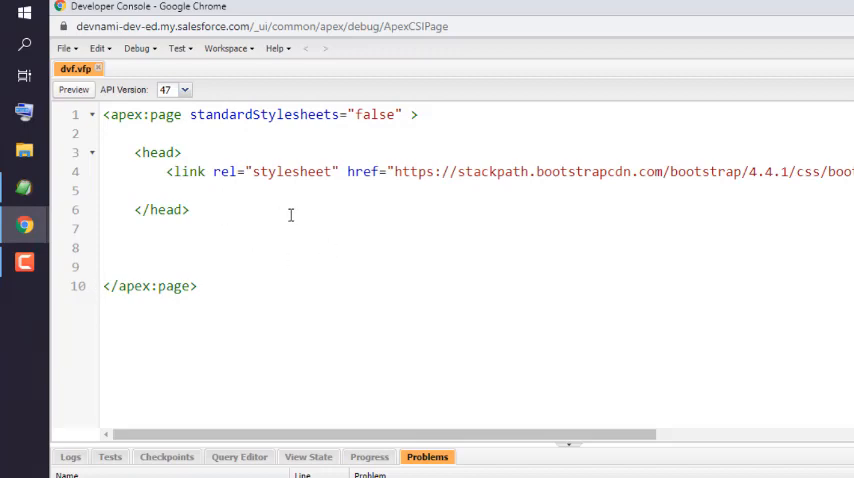
Add a primary alert div reading 'DevNami! Visualforce Page with Bootstrap CSS', save and preview the page.
type("<div class=\"alert alert-primary\" role=\"alert\">")
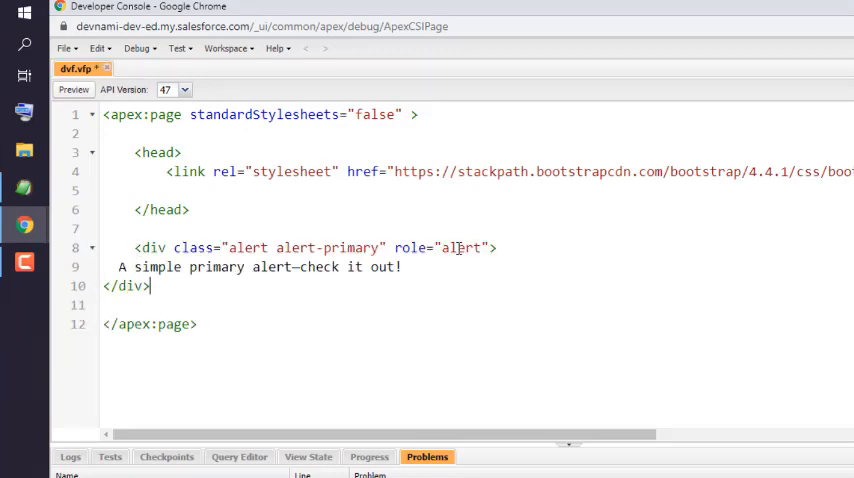
left_click_drag(118, 268, 350, 268)
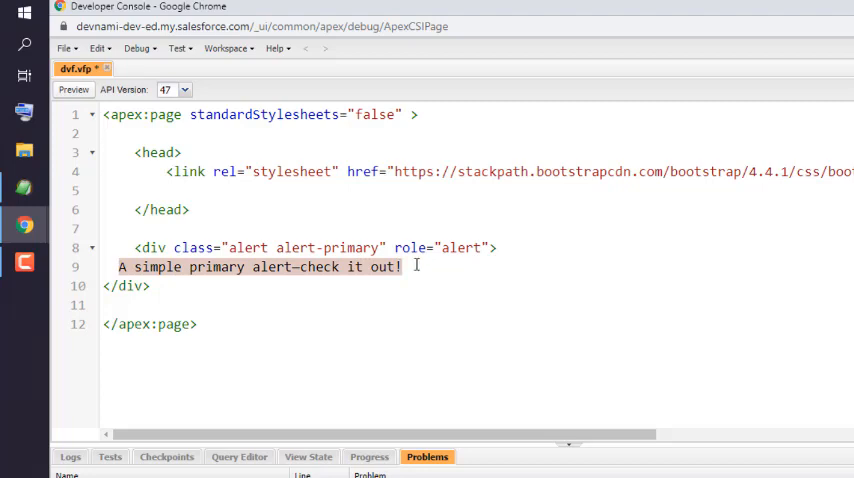
type("DevNami")
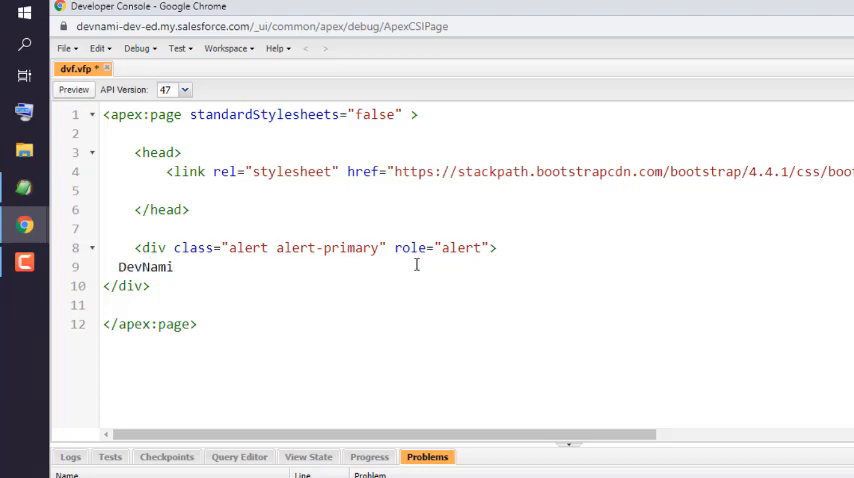
type("! Vi")
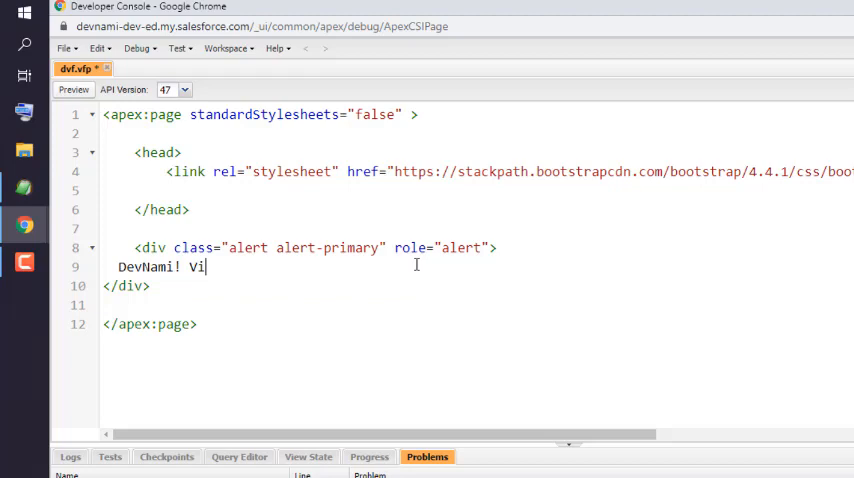
type("sualforce")
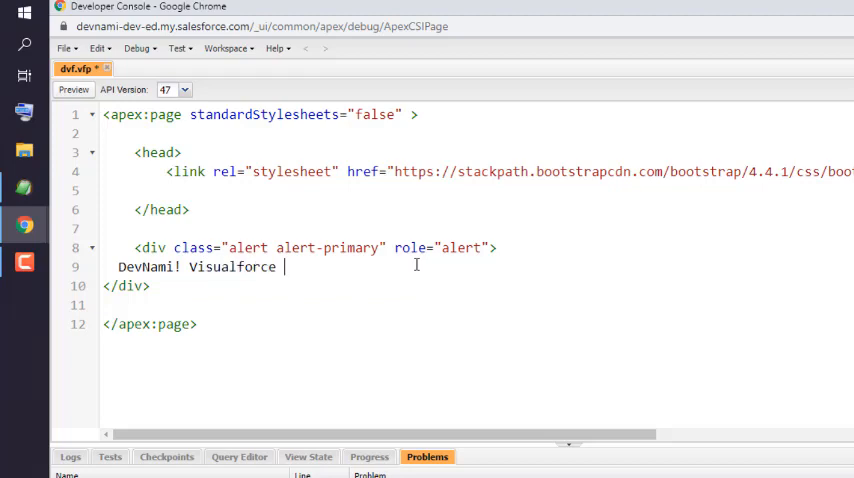
type("Page with Bootstrap CSS")
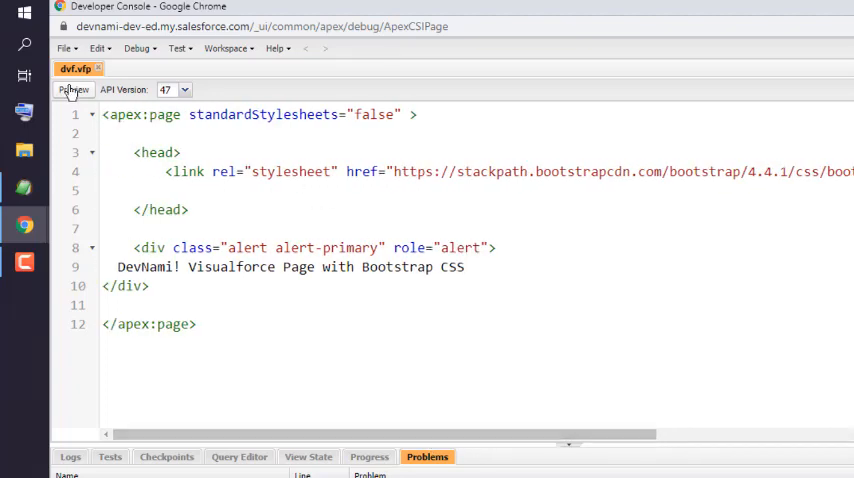
left_click(72, 90)
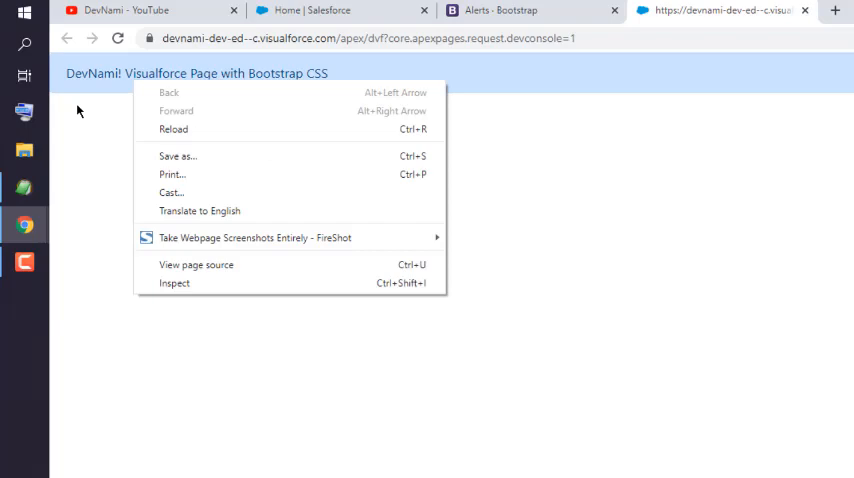
Dismiss the context menu to show the preview with its blue alert banner.
left_click(388, 154)
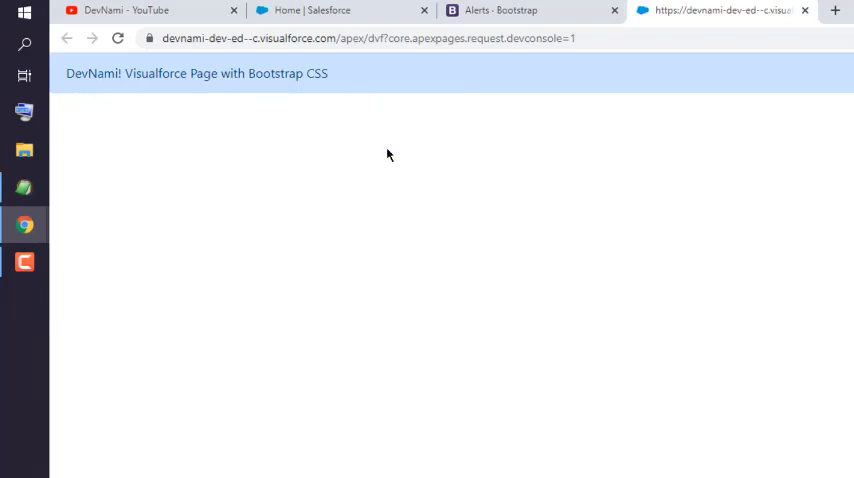